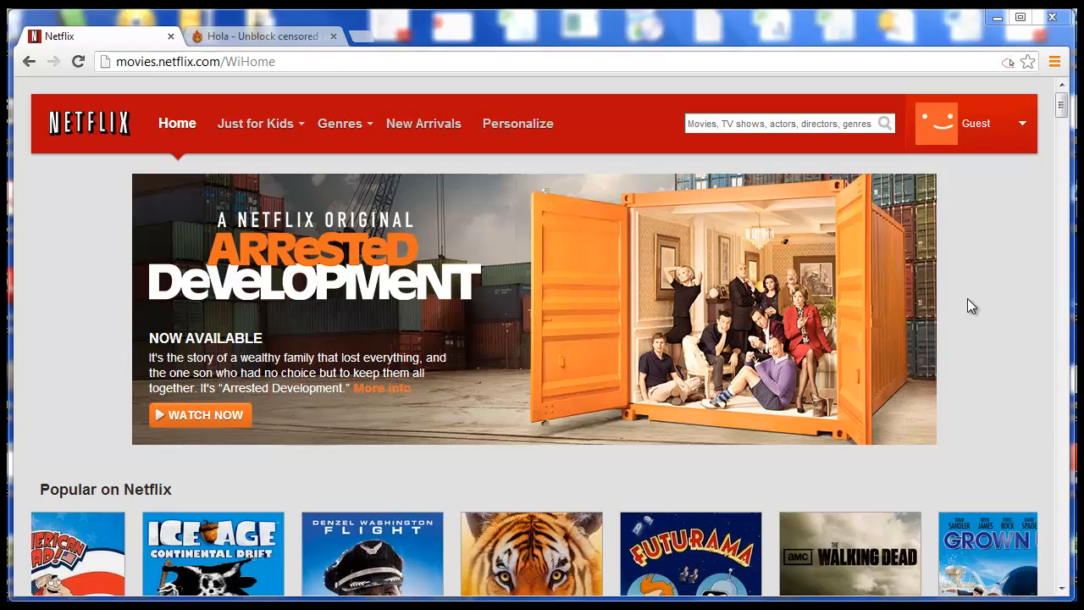
{"action": "mouse_move", "coordinate": [1006, 273]}
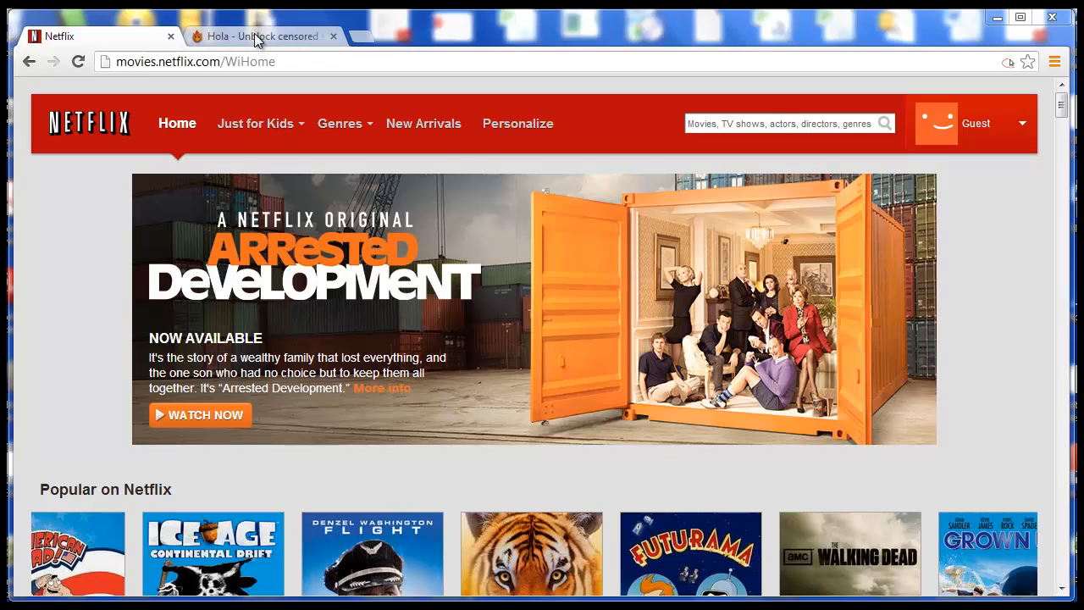
{"action": "mouse_move", "coordinate": [262, 35]}
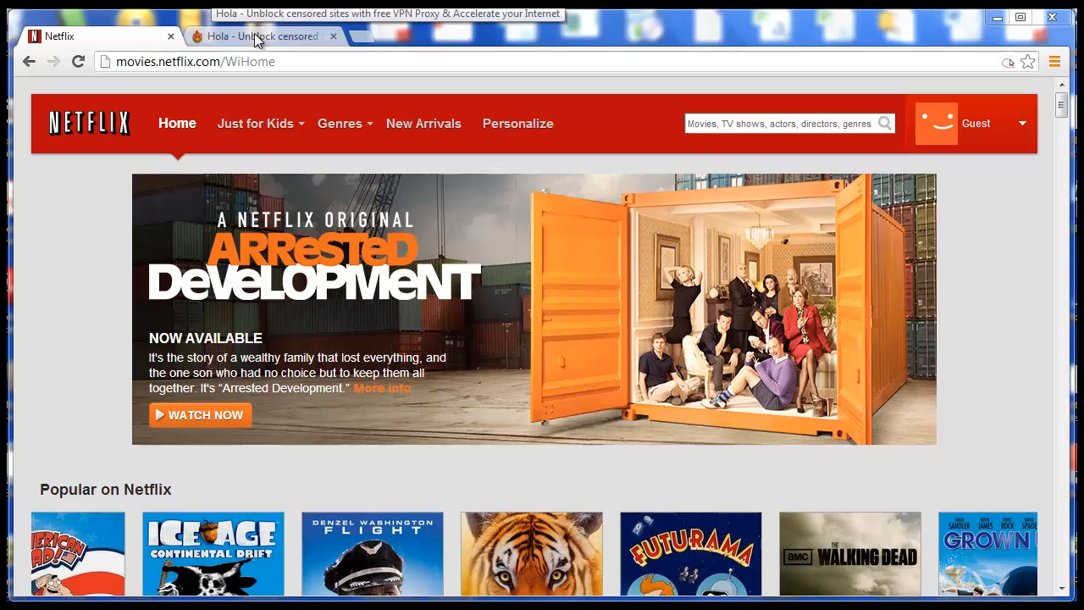
{"action": "mouse_move", "coordinate": [277, 43]}
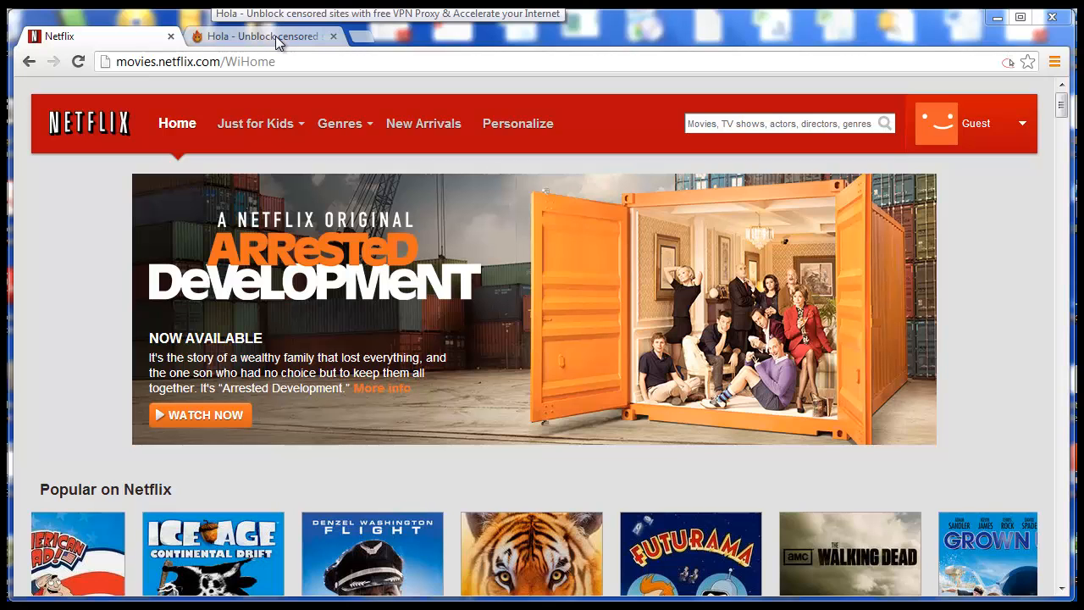
Step: Switch to the 'Hola - Unblock censored sites' tab showing hola.org
{"action": "left_click", "coordinate": [262, 36]}
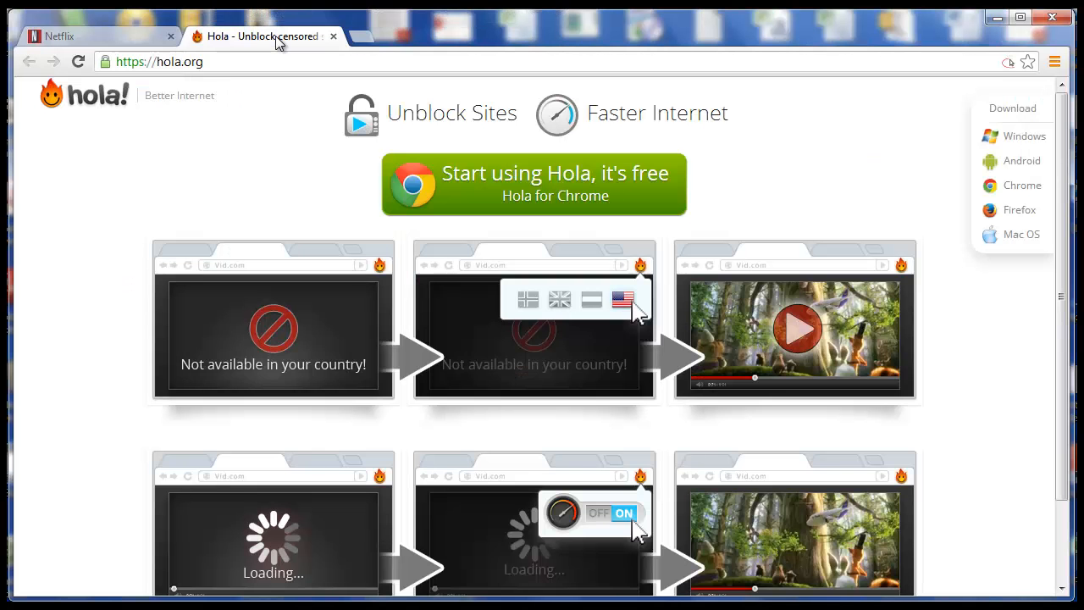
{"action": "mouse_move", "coordinate": [264, 35]}
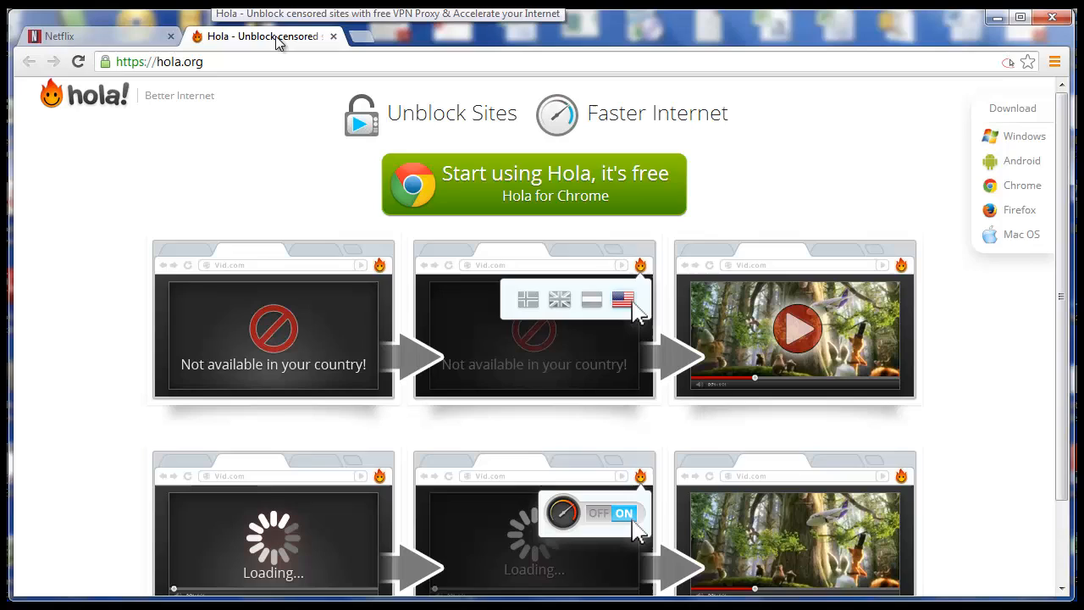
{"action": "mouse_move", "coordinate": [196, 67]}
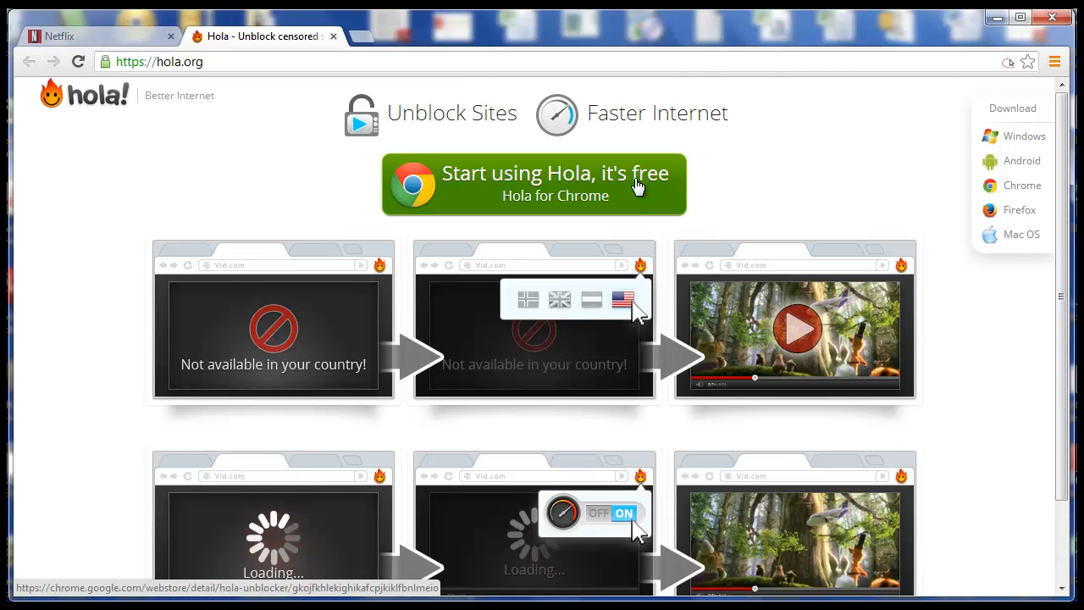
Step: Add the Hola Unblocker extension to Chrome via 'Start using Hola, it's free' and Add
{"action": "left_click", "coordinate": [532, 183]}
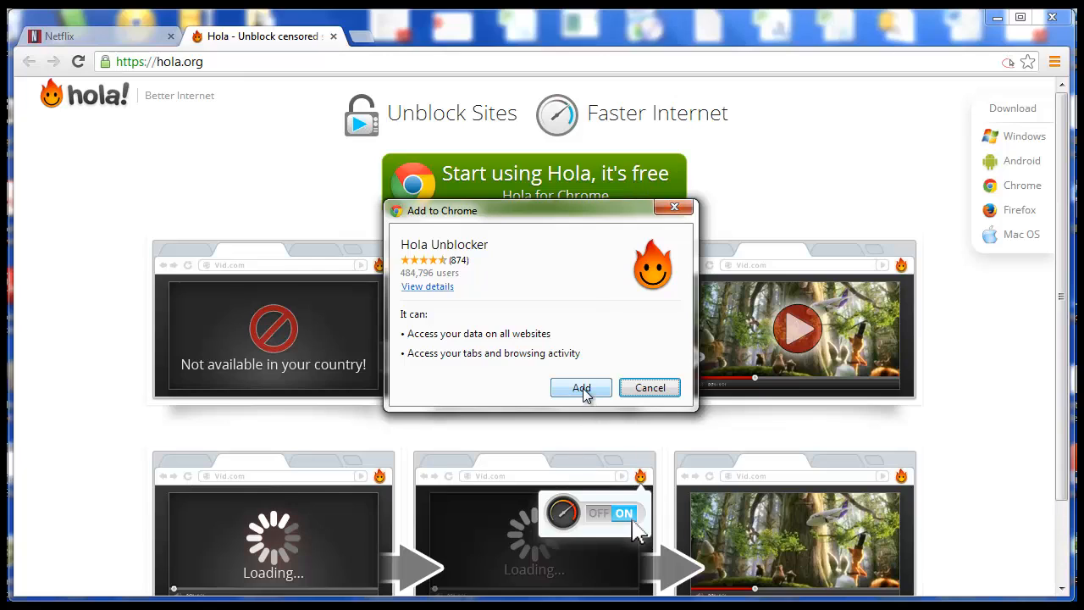
{"action": "left_click", "coordinate": [581, 386]}
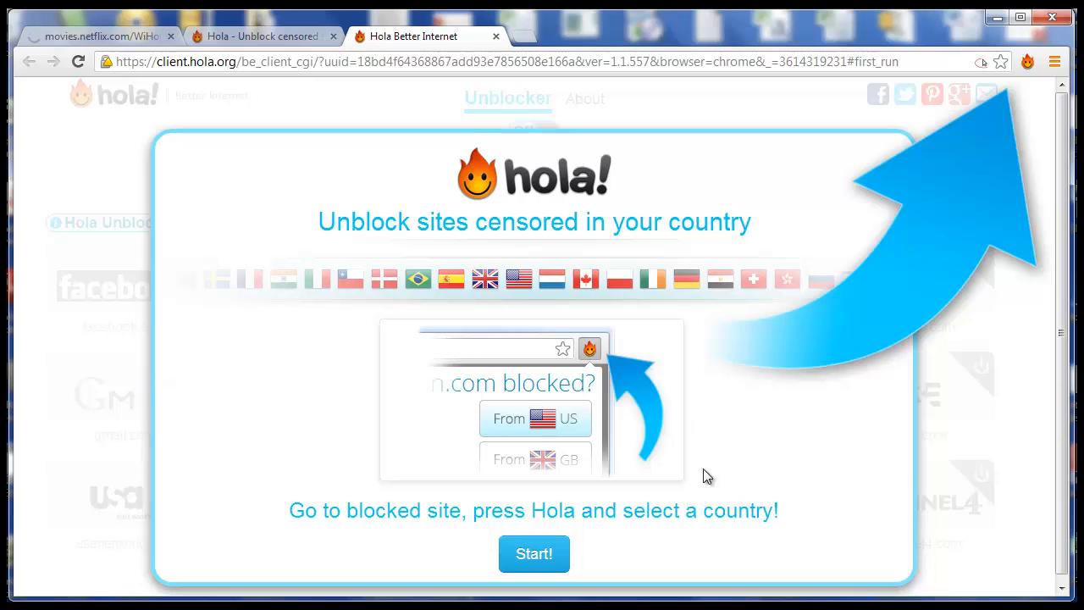
Step: Dismiss the welcome tour with Start! and review the netflix.com unblocker tile
{"action": "left_click", "coordinate": [534, 553]}
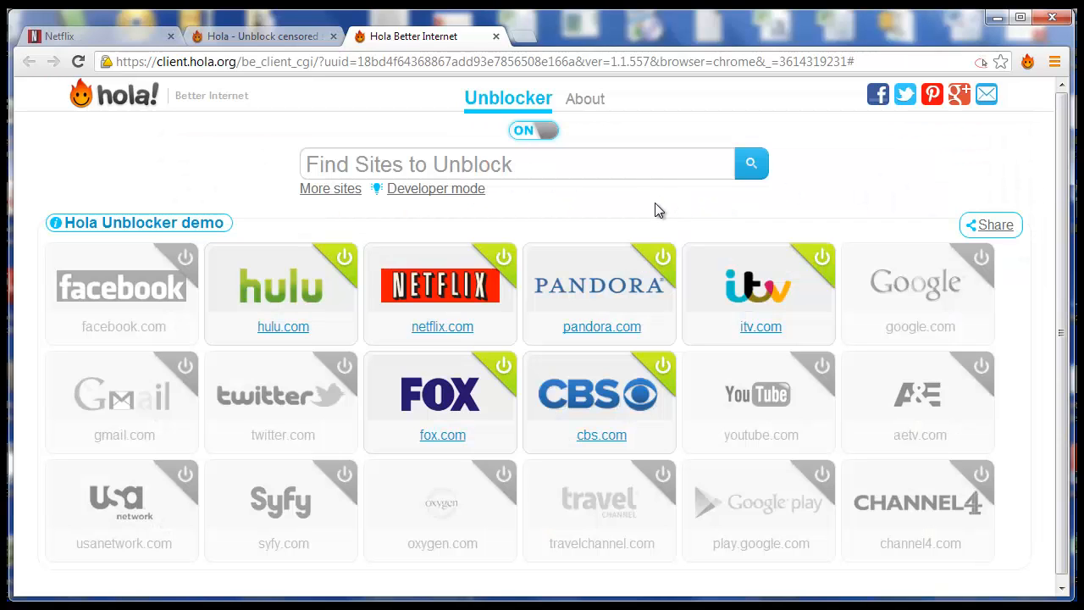
{"action": "mouse_move", "coordinate": [443, 305]}
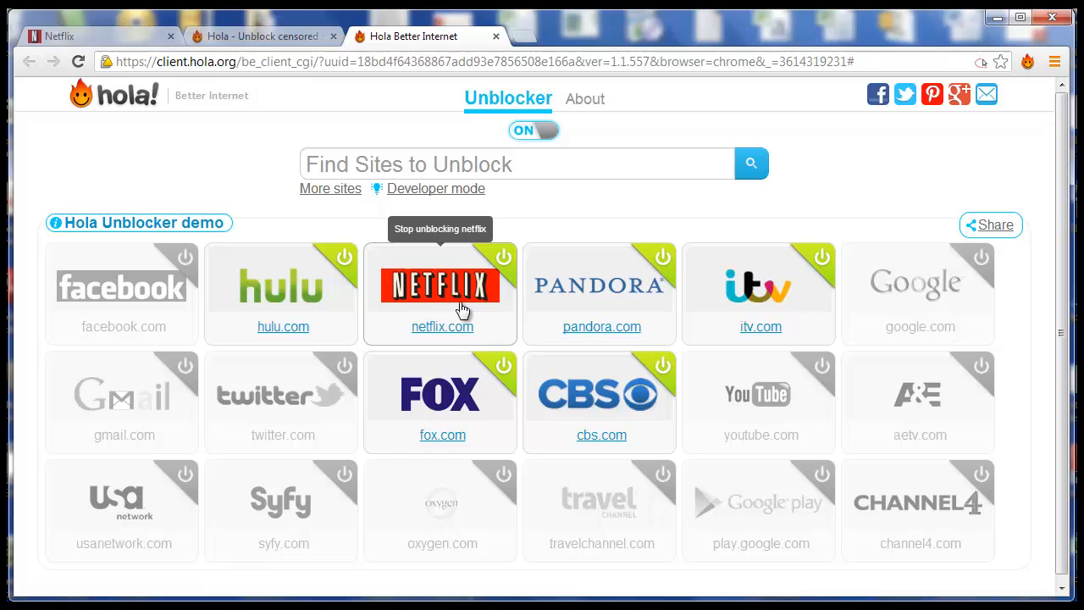
{"action": "mouse_move", "coordinate": [280, 296]}
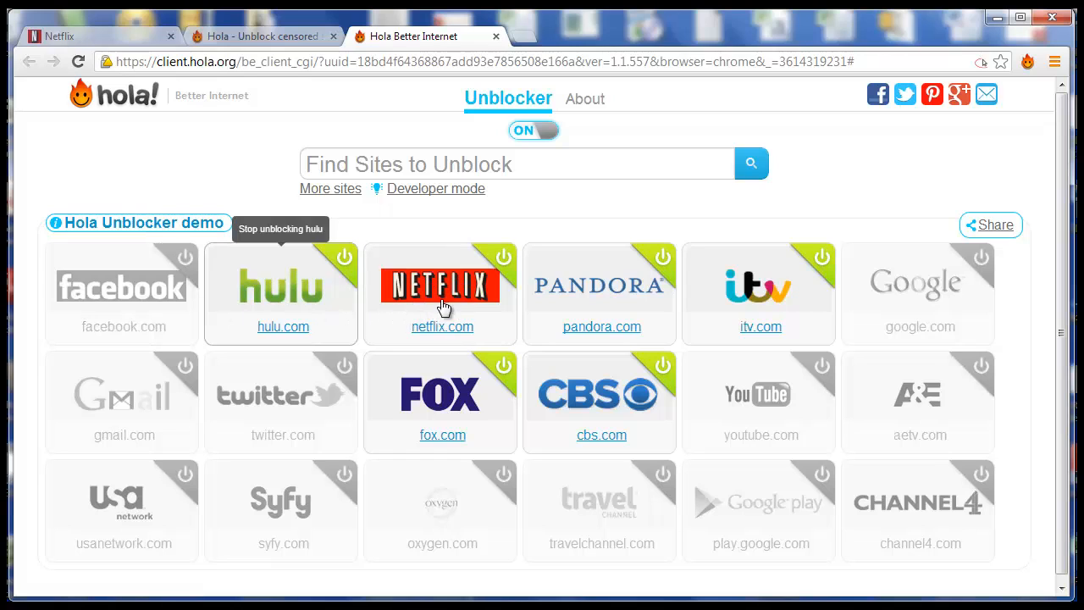
{"action": "mouse_move", "coordinate": [443, 303]}
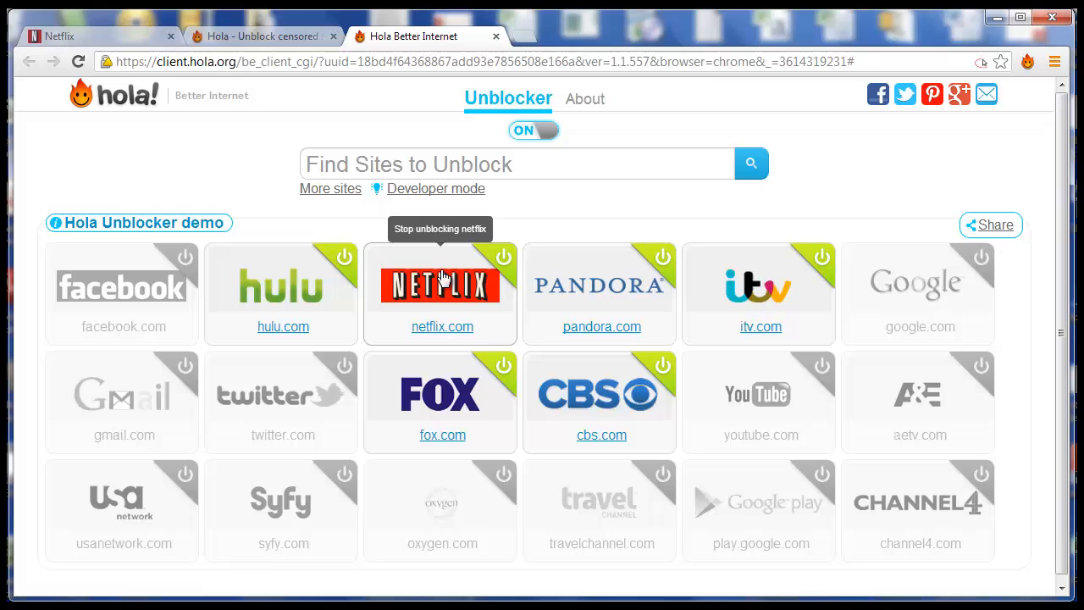
{"action": "mouse_move", "coordinate": [439, 254]}
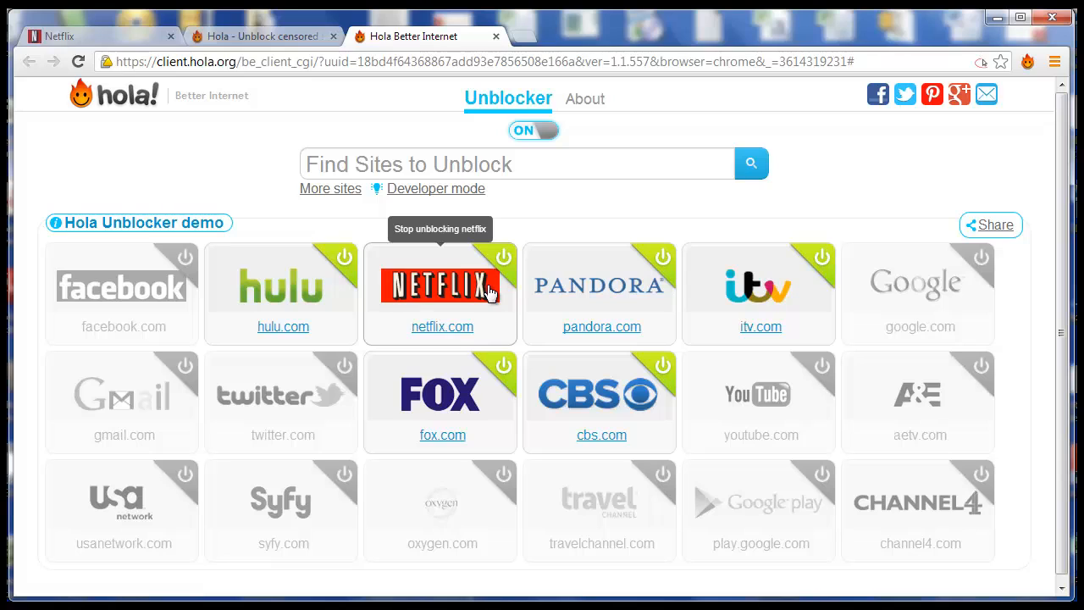
{"action": "left_click", "coordinate": [505, 258]}
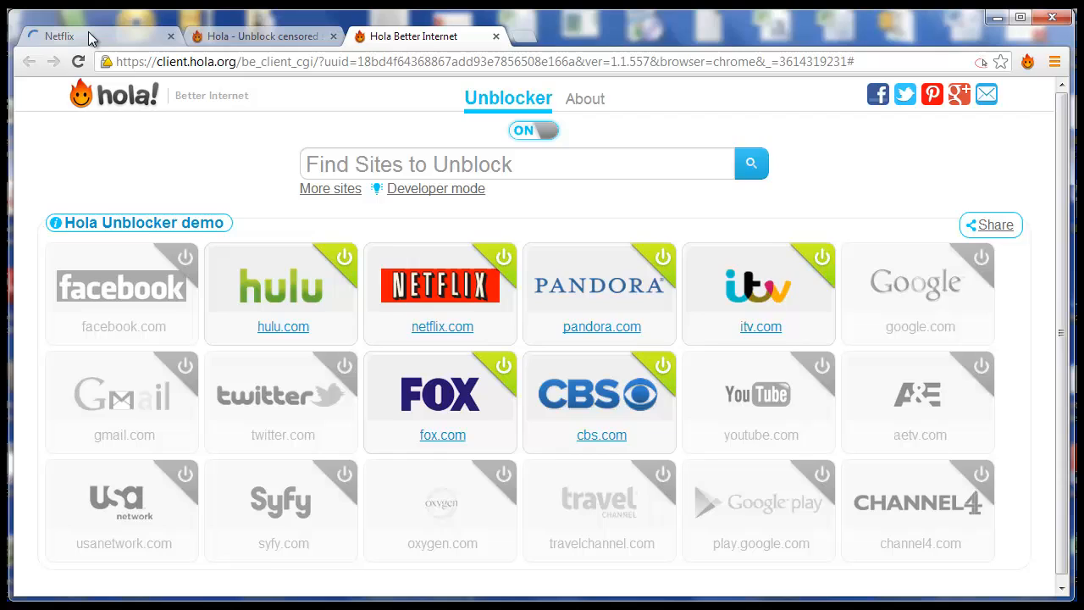
Step: Switch back to the Netflix tab to see the Popular on Netflix row
{"action": "left_click", "coordinate": [57, 38]}
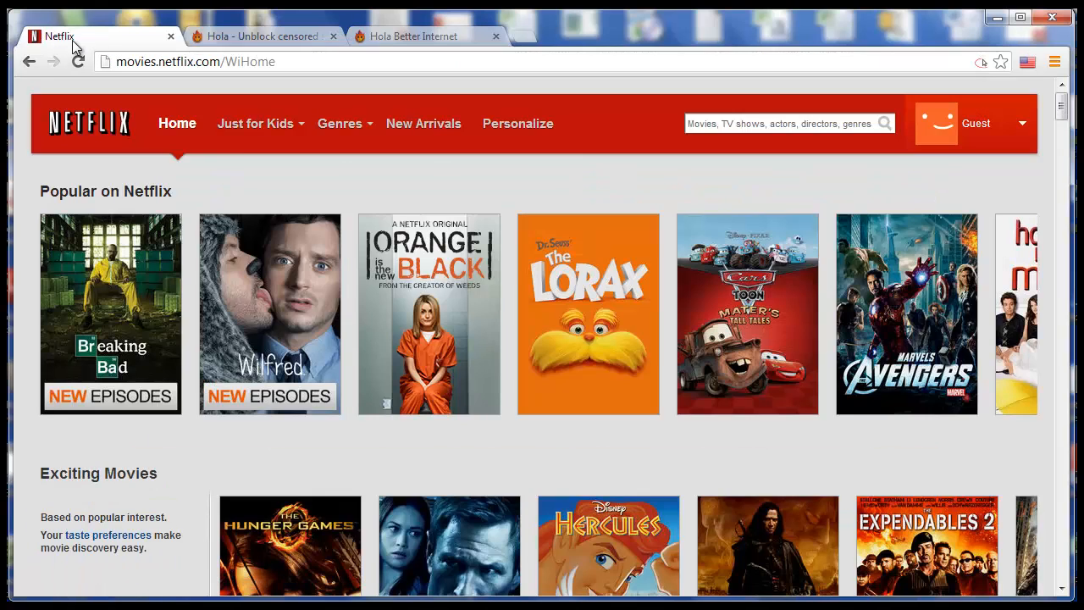
{"action": "mouse_move", "coordinate": [270, 313]}
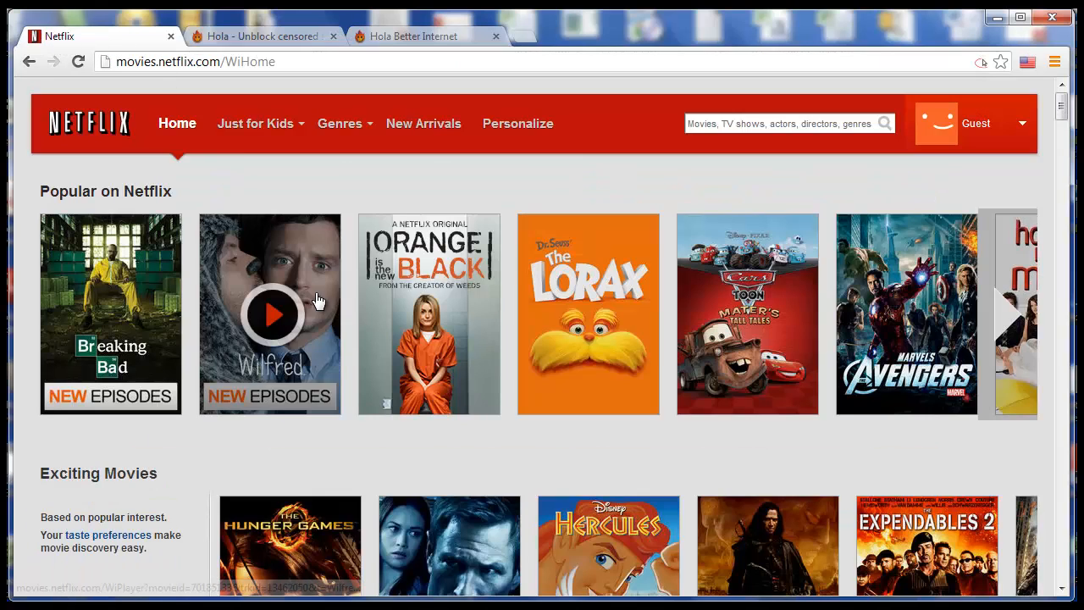
{"action": "mouse_move", "coordinate": [781, 174]}
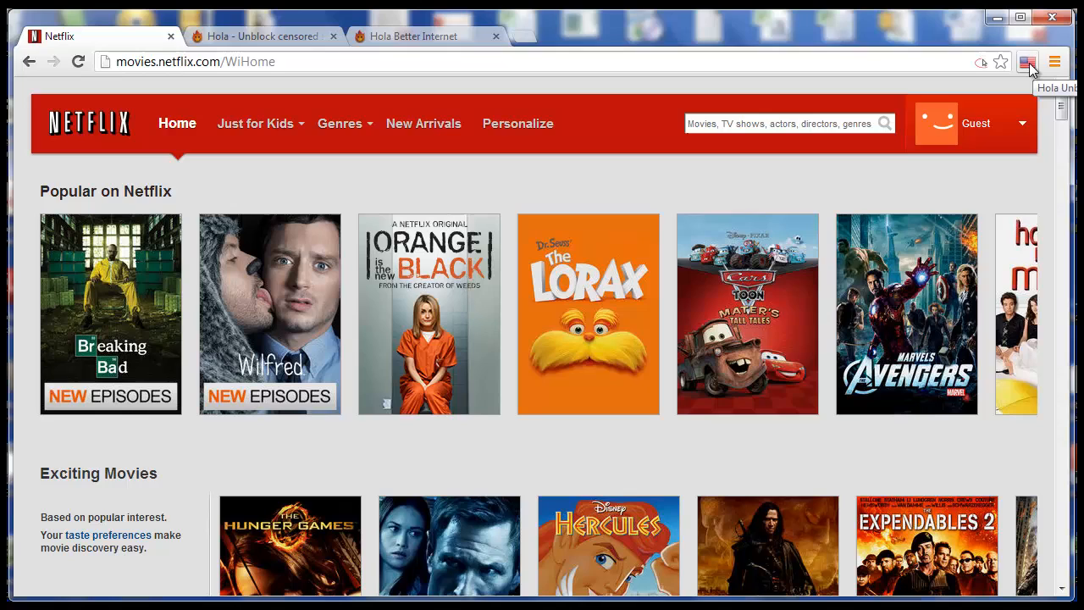
{"action": "mouse_move", "coordinate": [1032, 72]}
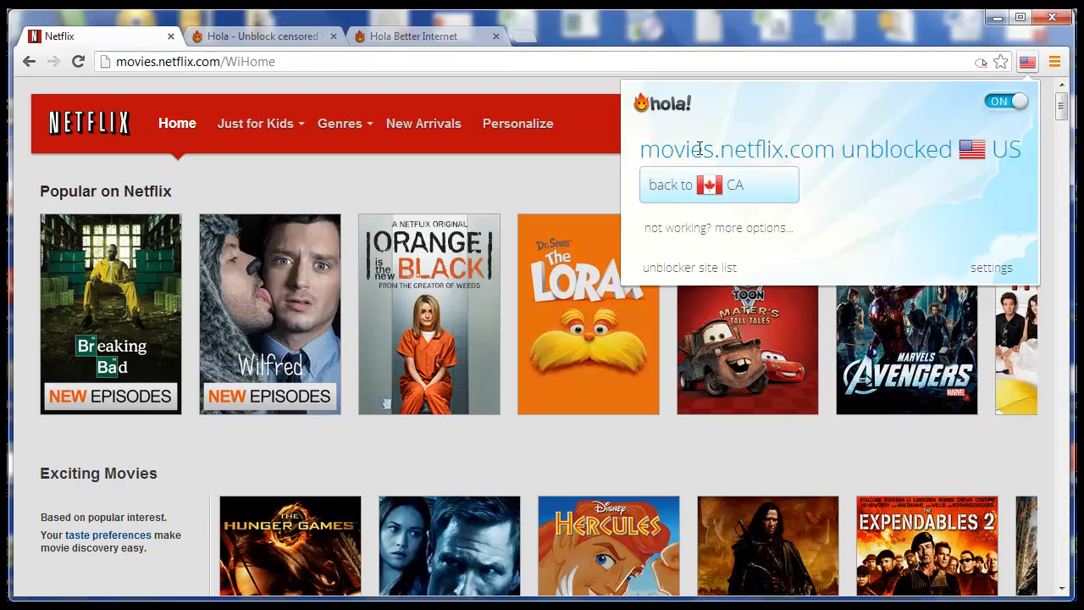
{"action": "mouse_move", "coordinate": [771, 118]}
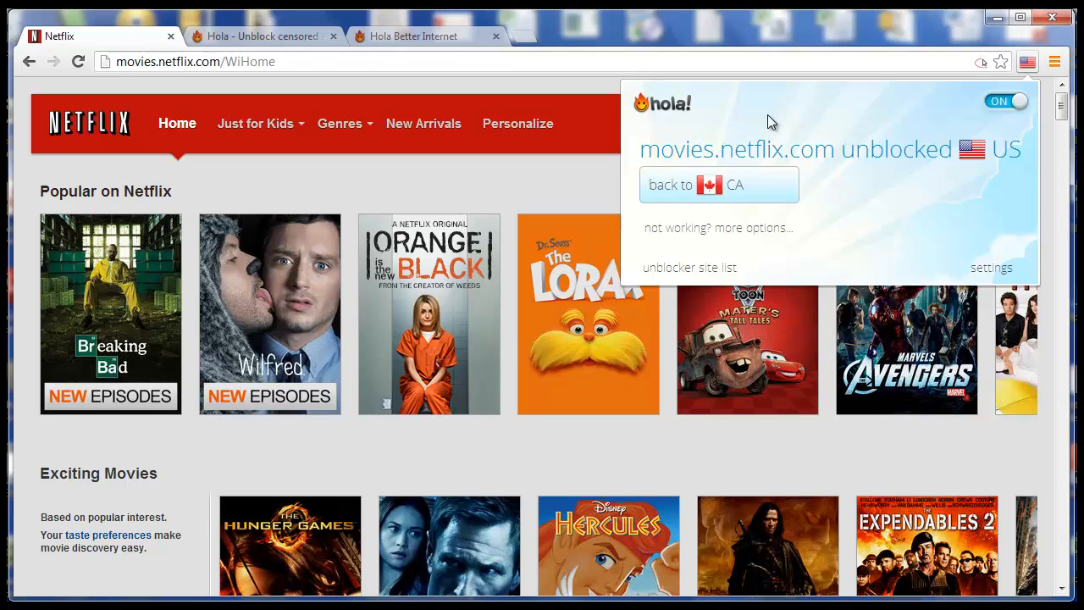
{"action": "mouse_move", "coordinate": [1047, 173]}
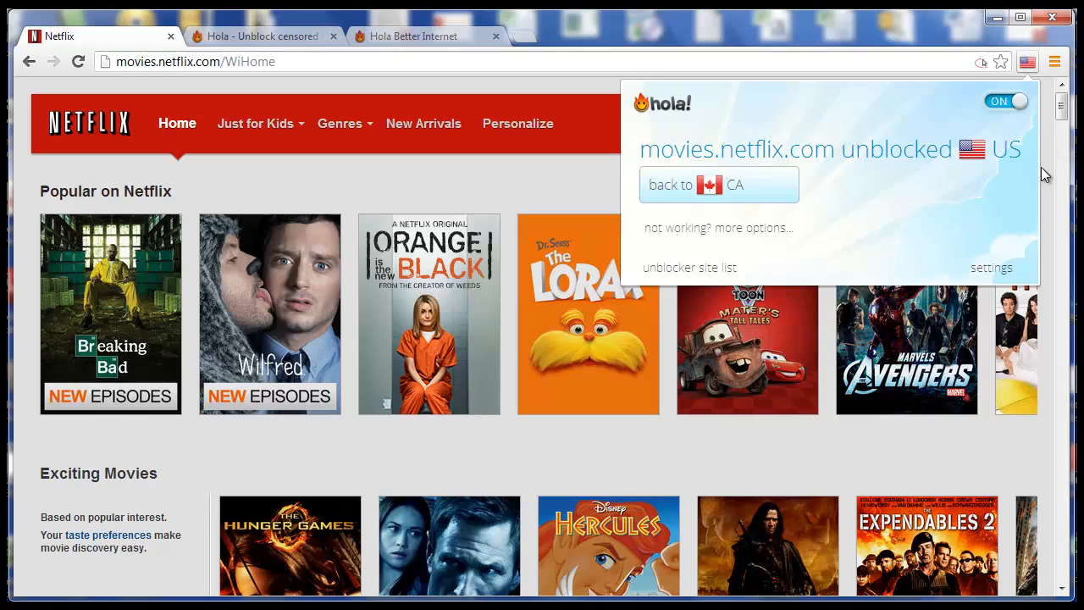
{"action": "mouse_move", "coordinate": [749, 195]}
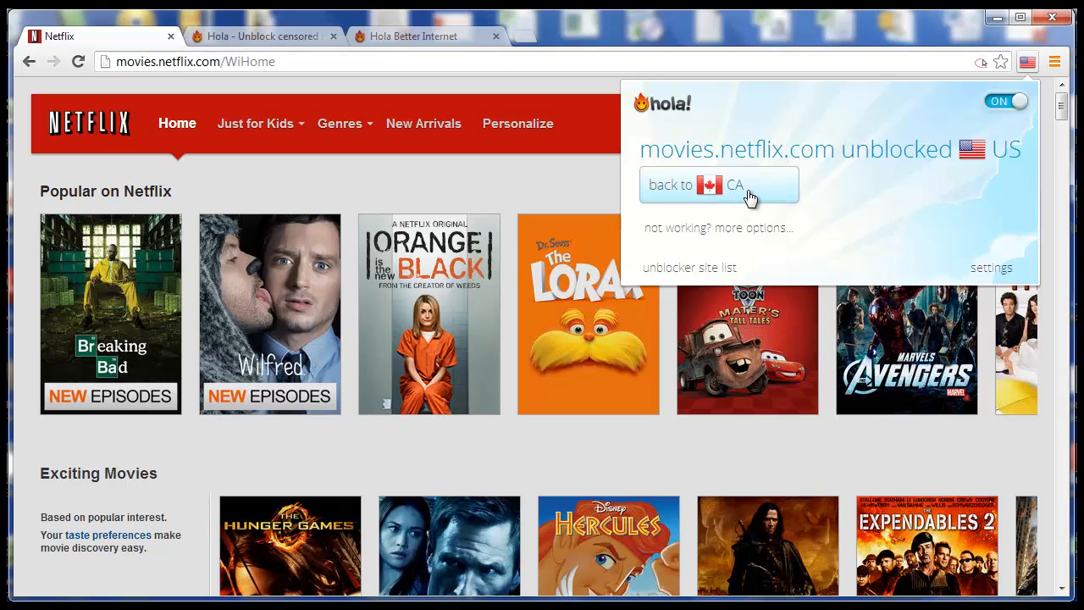
Step: In the Hola popup choose 'back to CA', then 'netflix US fast' so it reads unblocked US
{"action": "left_click", "coordinate": [719, 183]}
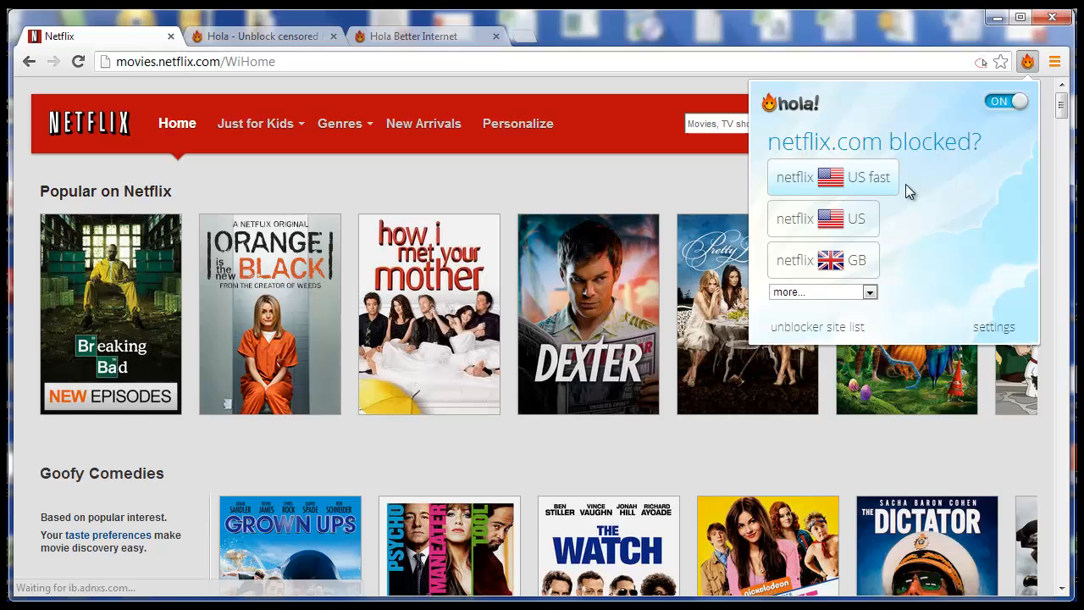
{"action": "left_click", "coordinate": [834, 178]}
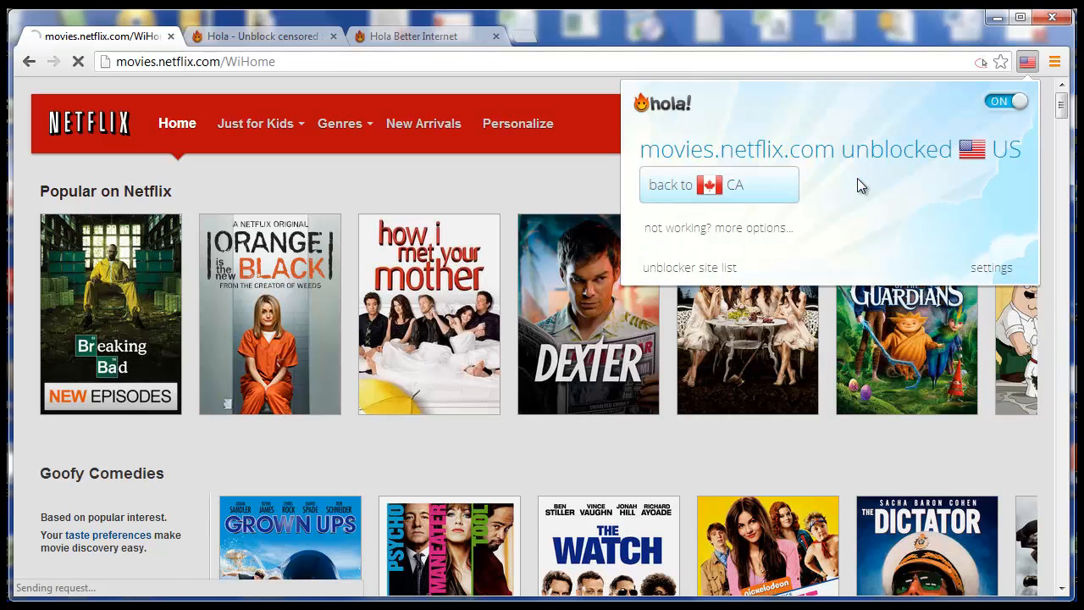